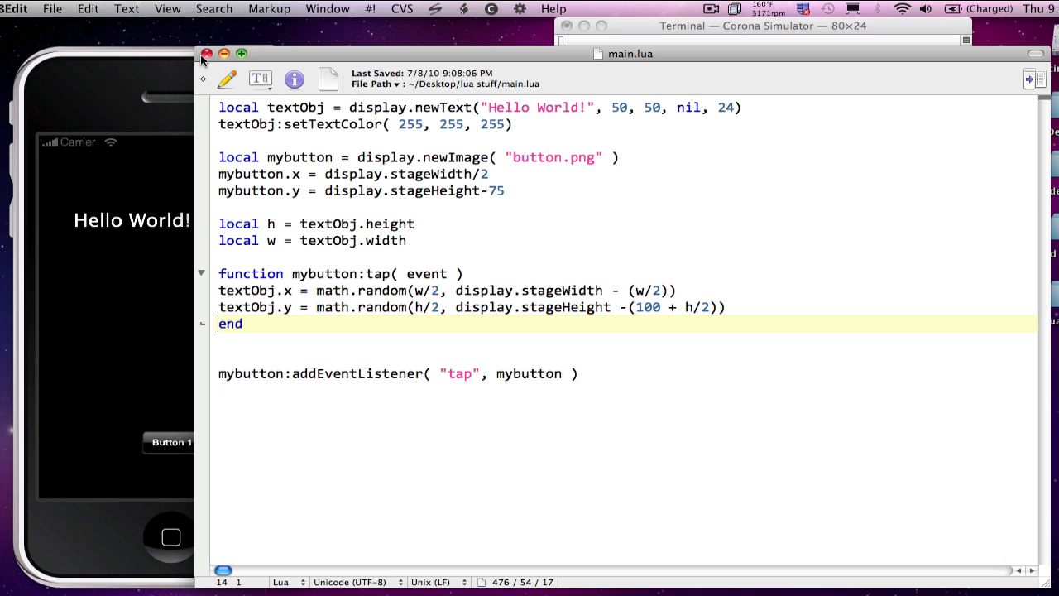
{"action": "mouse_move", "coordinate": [132, 73]}
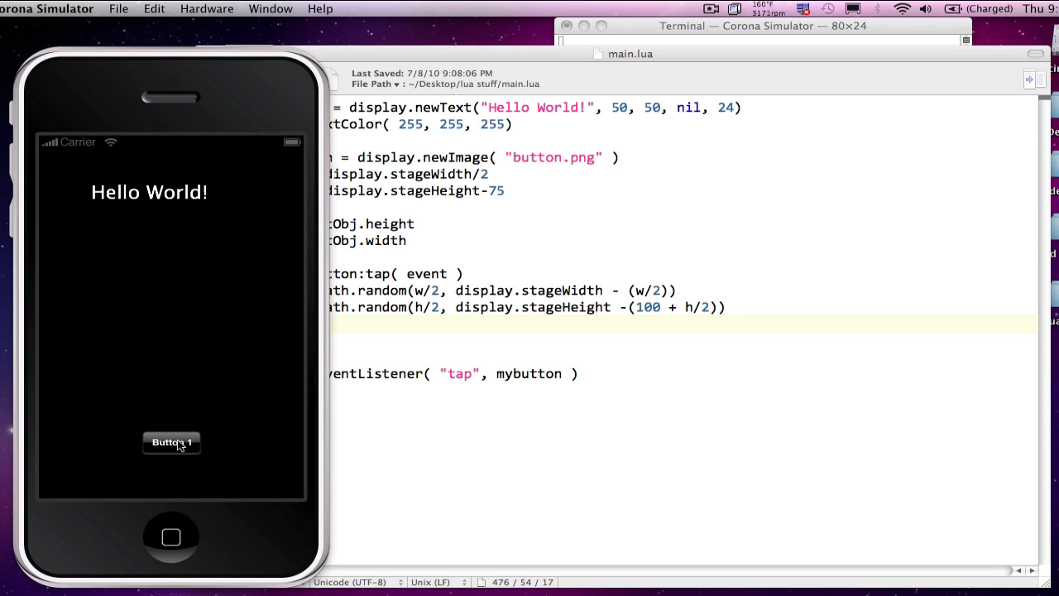
Tap Button 1 so Hello World jumps to a random spot, then return to main.lua's tap function
{"action": "left_click", "coordinate": [172, 441]}
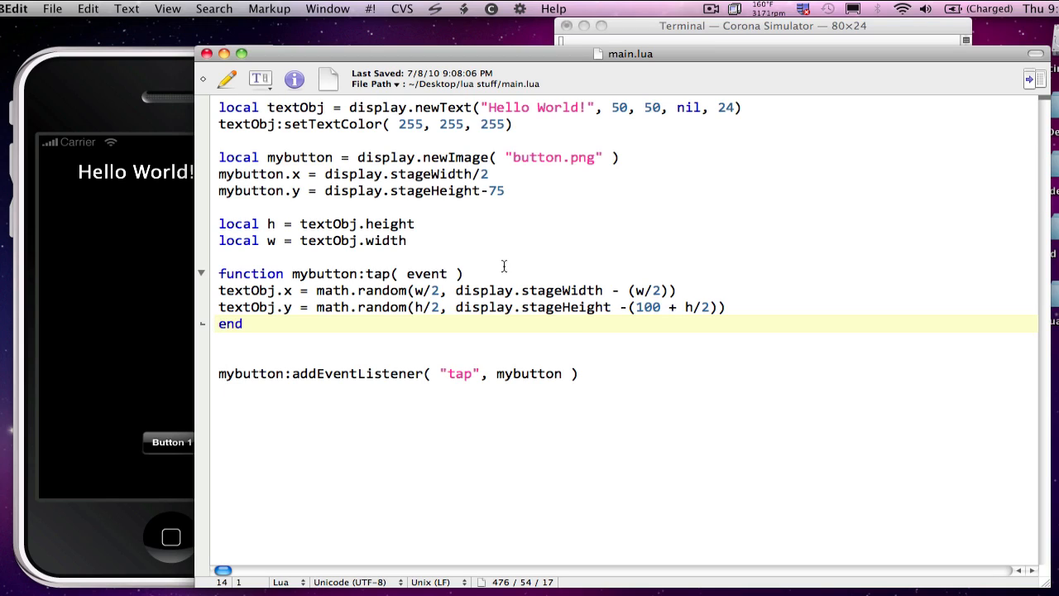
{"action": "left_click", "coordinate": [218, 322]}
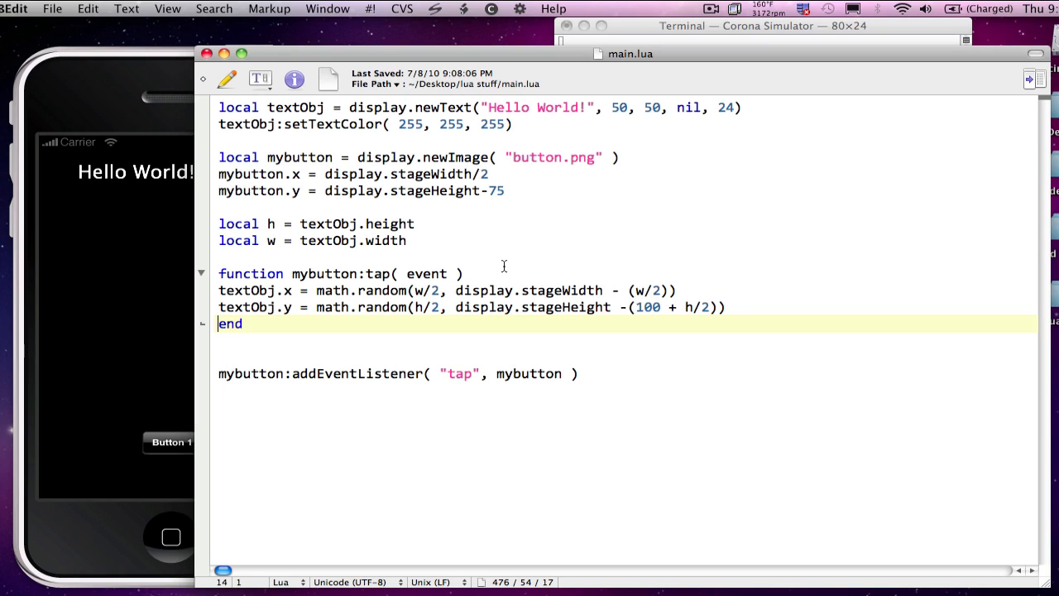
{"action": "left_click", "coordinate": [482, 275]}
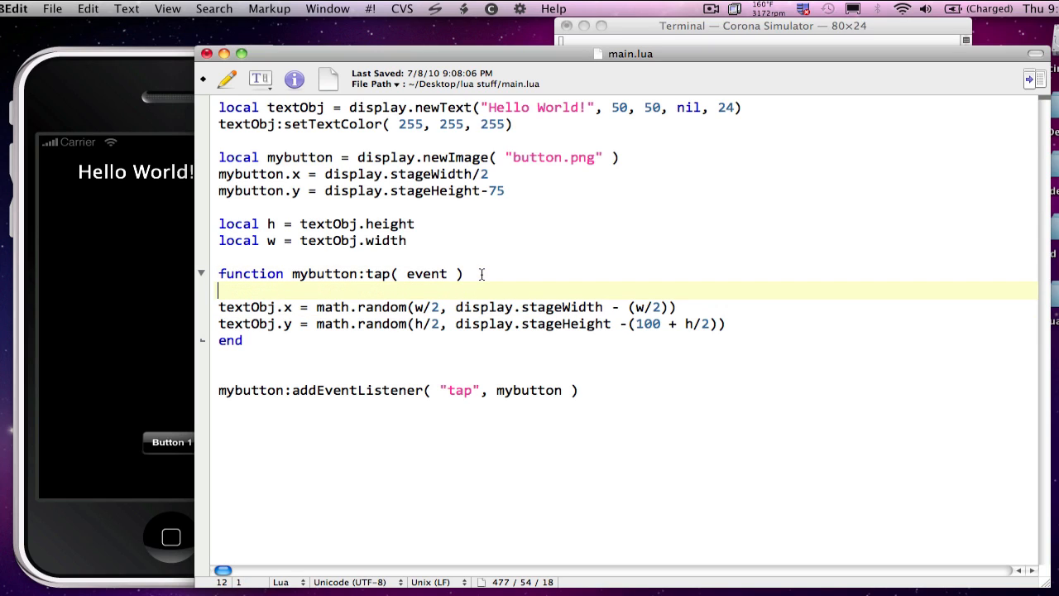
Add textObj.alpha=0 as the tap function's first line so the text turns invisible before moving
{"action": "type", "text": "textObj"}
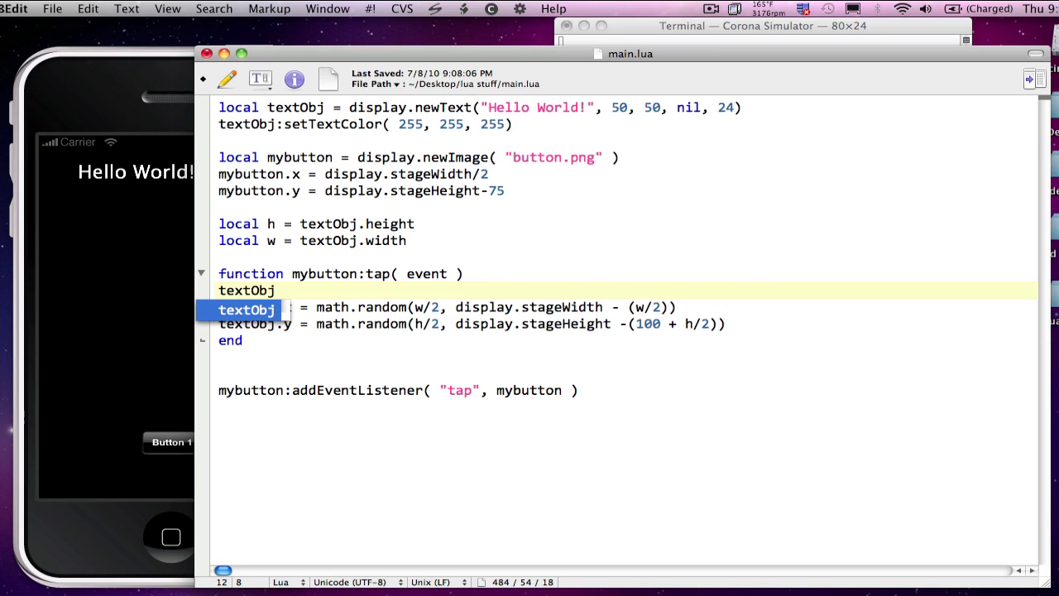
{"action": "type", "text": ".a"}
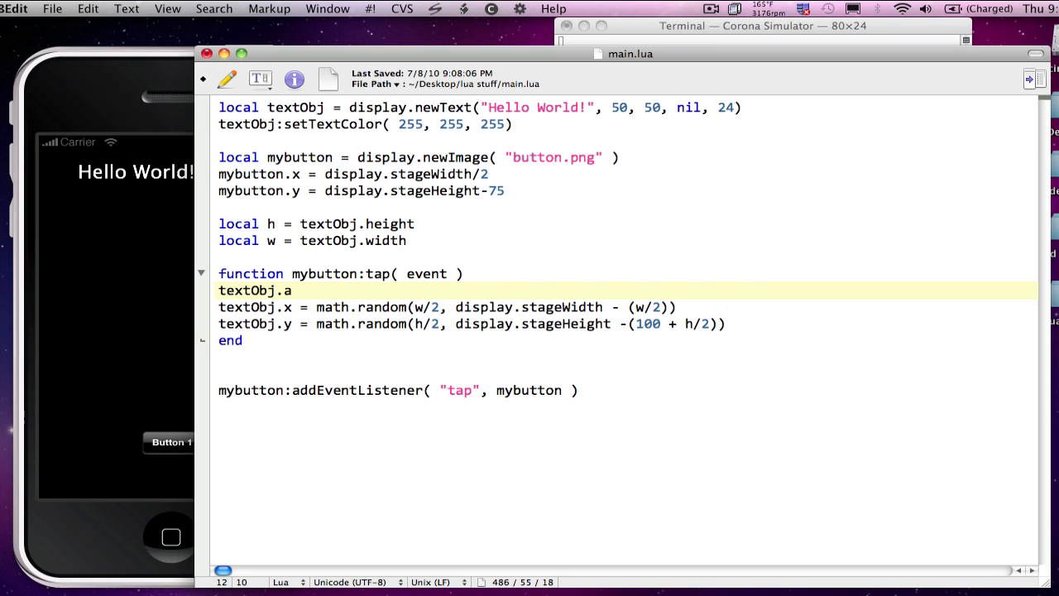
{"action": "type", "text": "lpha"}
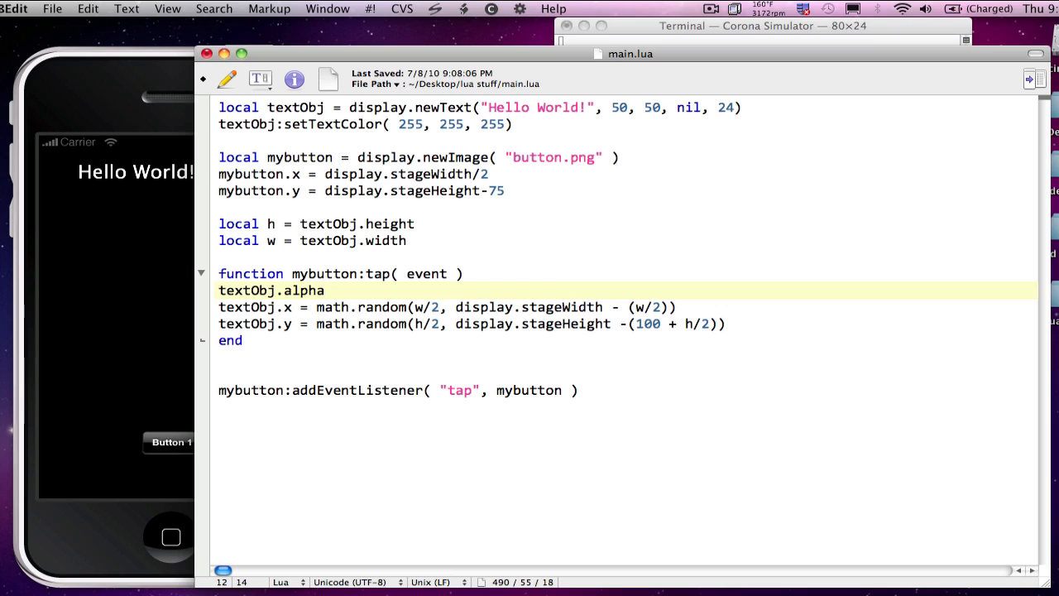
{"action": "type", "text": "=0"}
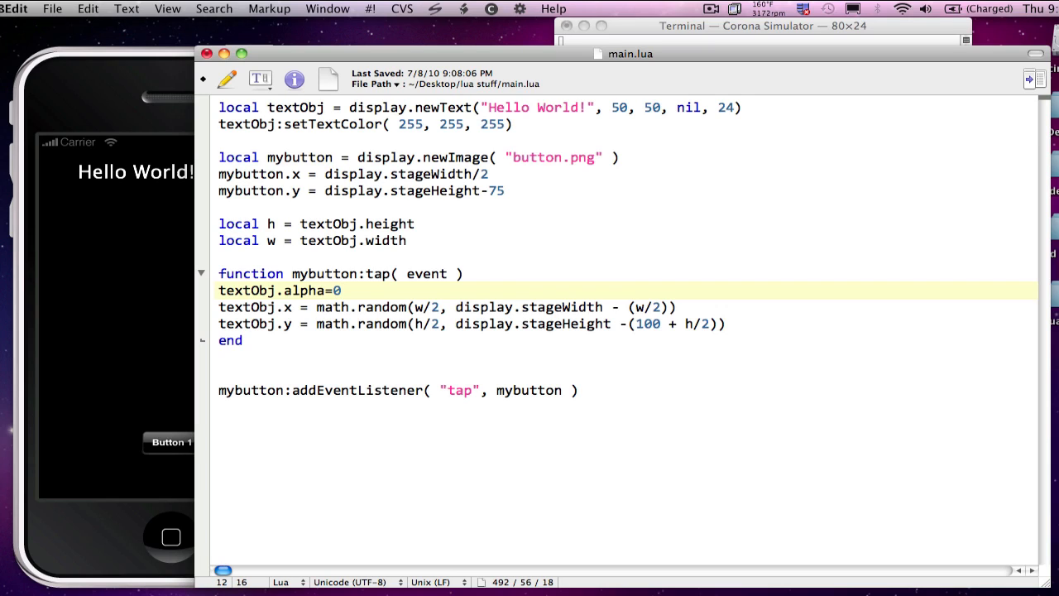
{"action": "left_click", "coordinate": [339, 291]}
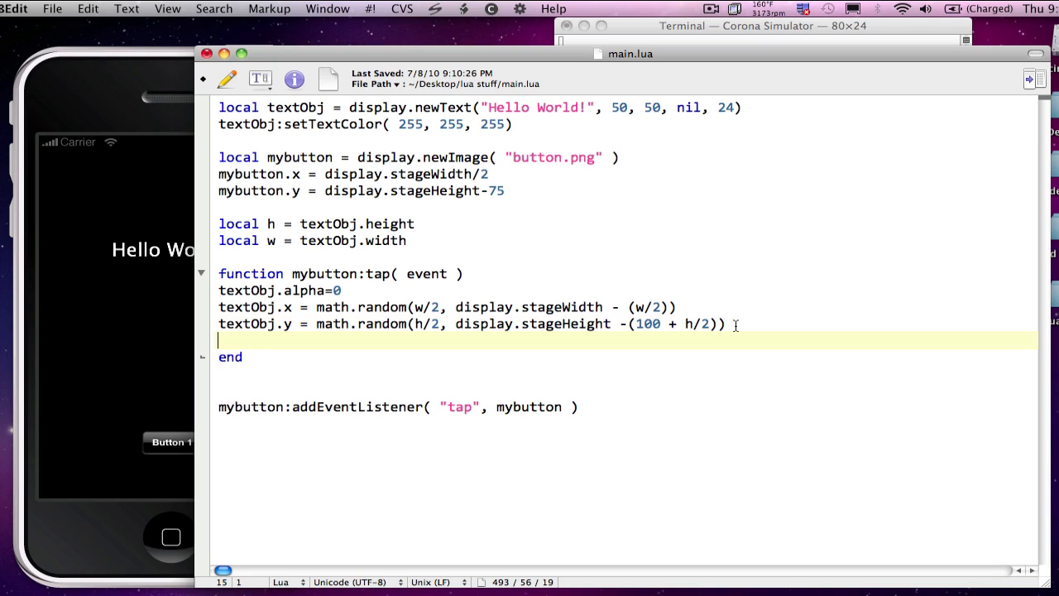
Write transition.to(textObj, {time=3000, alpha = 1}) after the textObj.y line to fade the text in
{"action": "type", "text": "tran"}
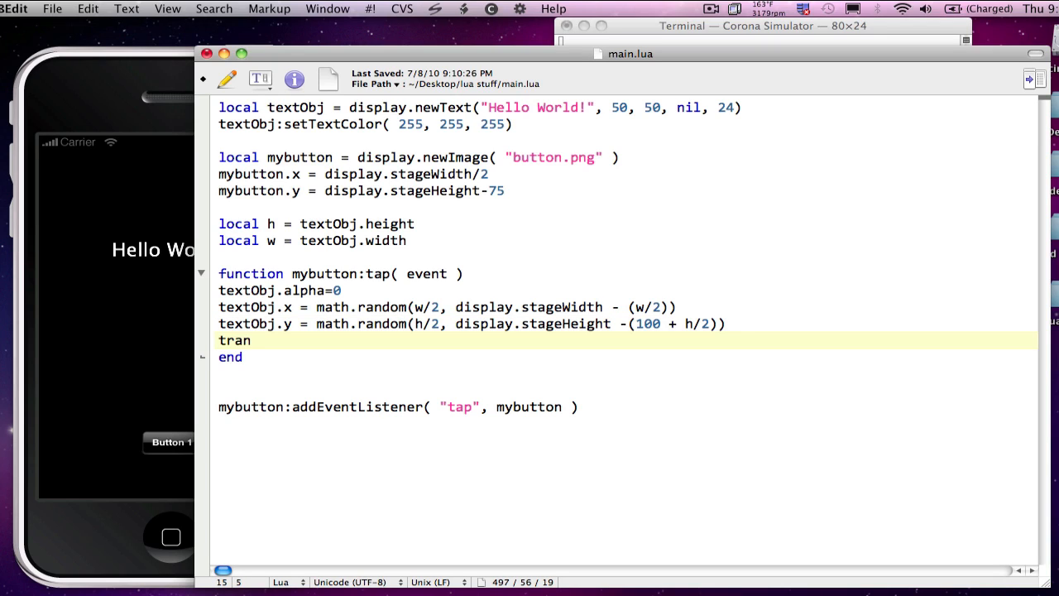
{"action": "type", "text": "sition.to"}
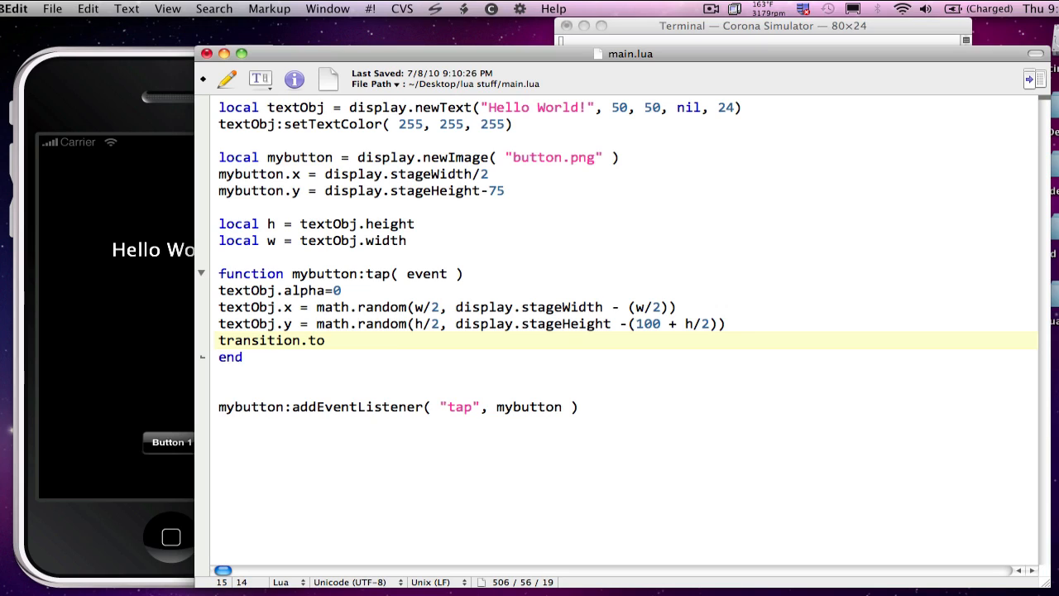
{"action": "type", "text": "(t"}
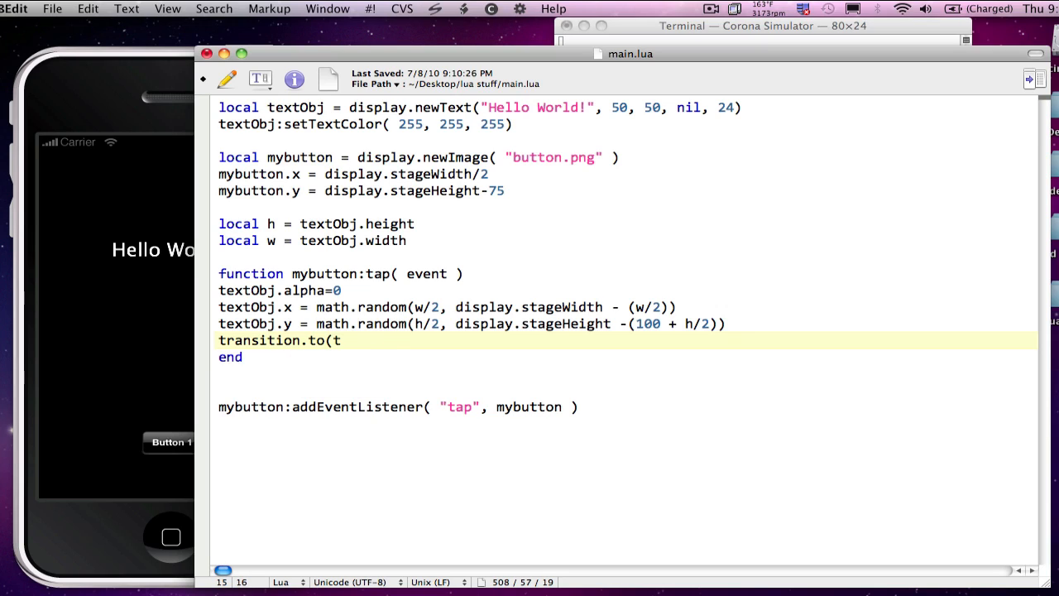
{"action": "type", "text": "extObj"}
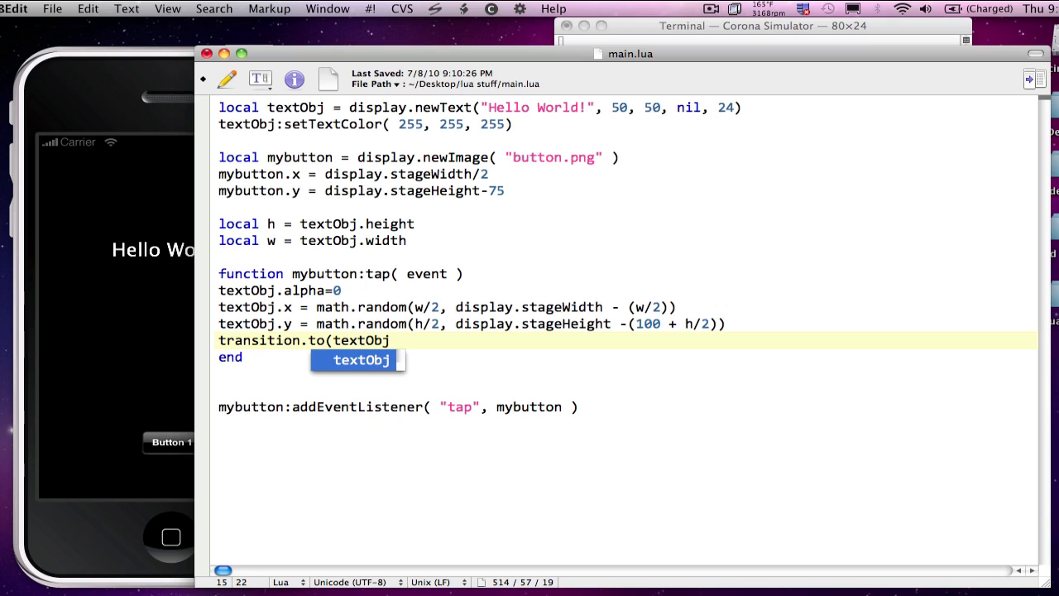
{"action": "type", "text": ", ["}
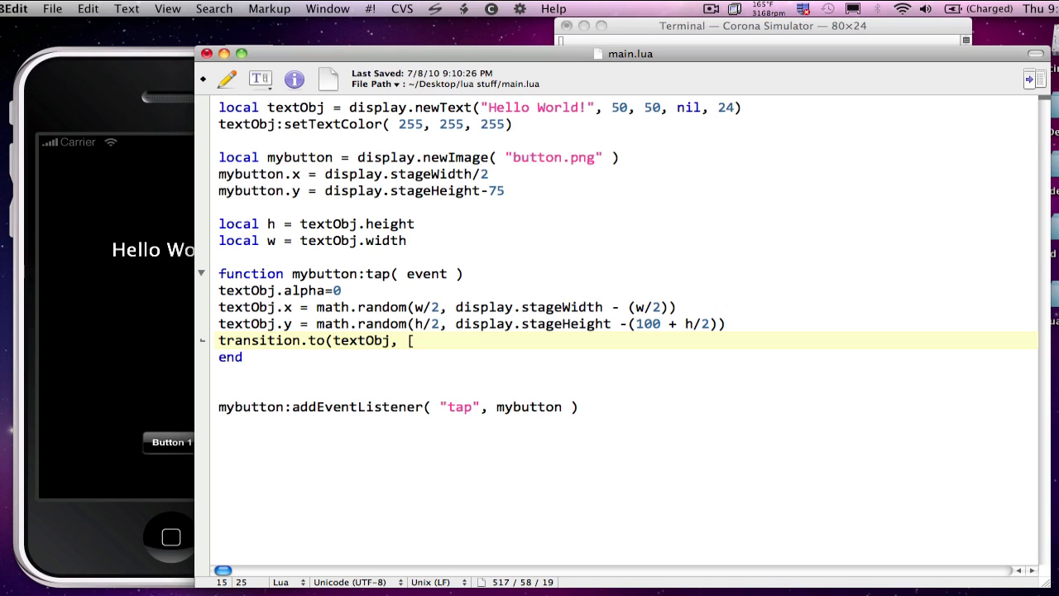
{"action": "type", "text": "{"}
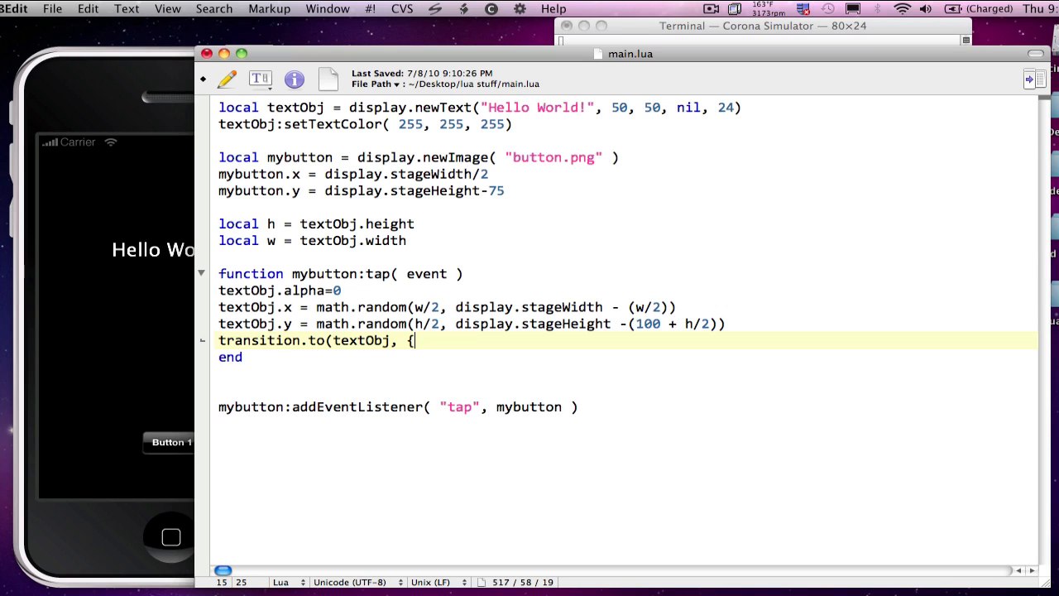
{"action": "type", "text": "}"}
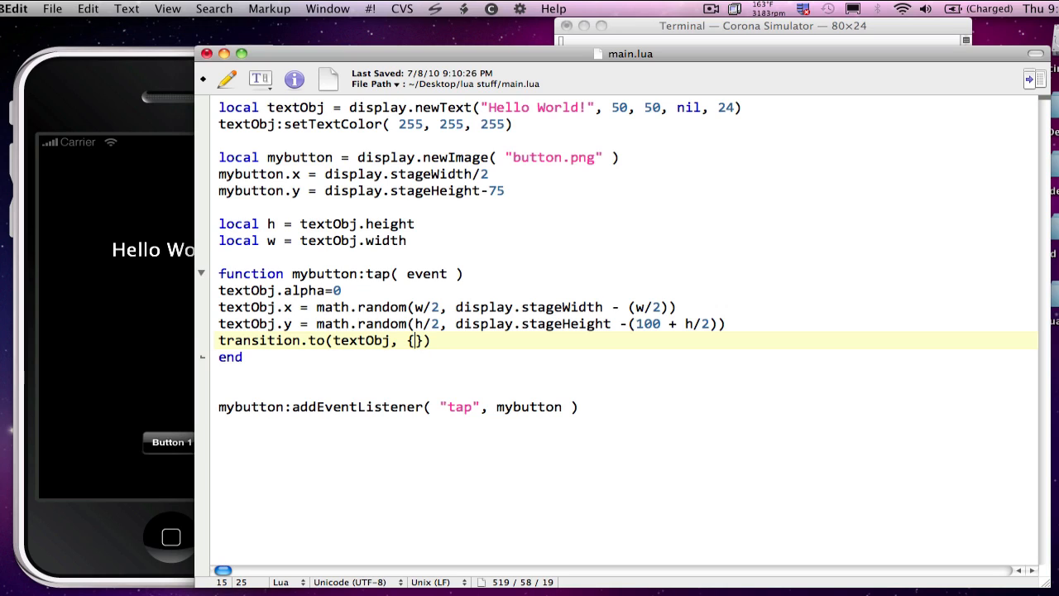
{"action": "type", "text": "time="}
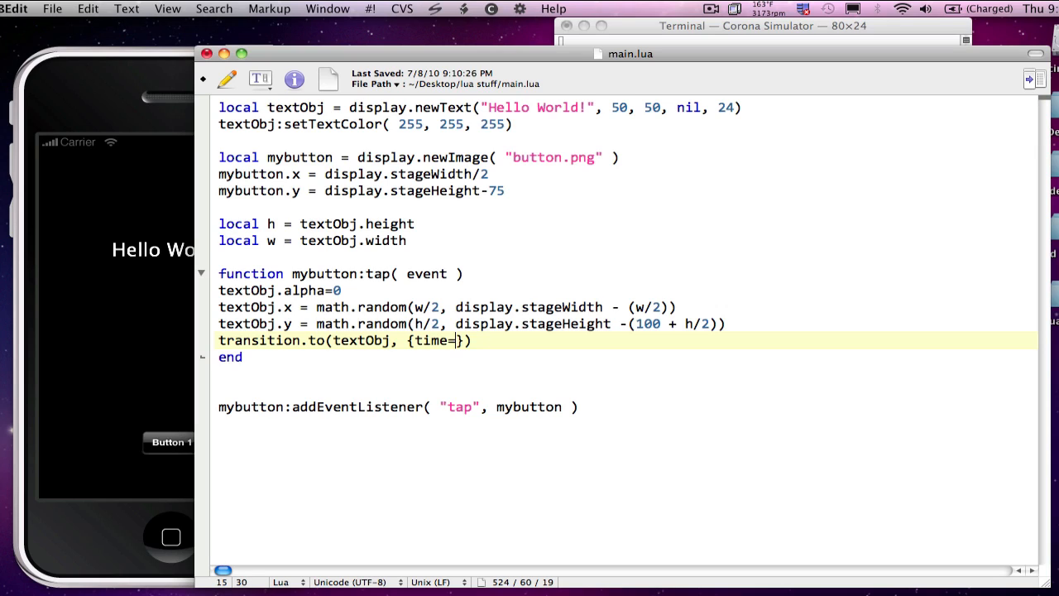
{"action": "type", "text": "3000"}
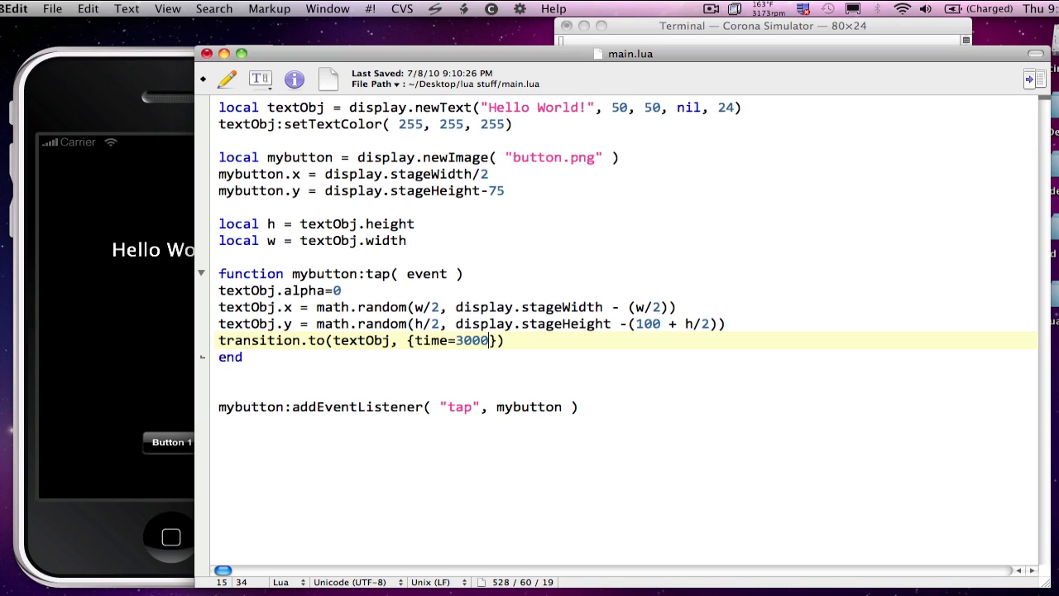
{"action": "type", "text": ","}
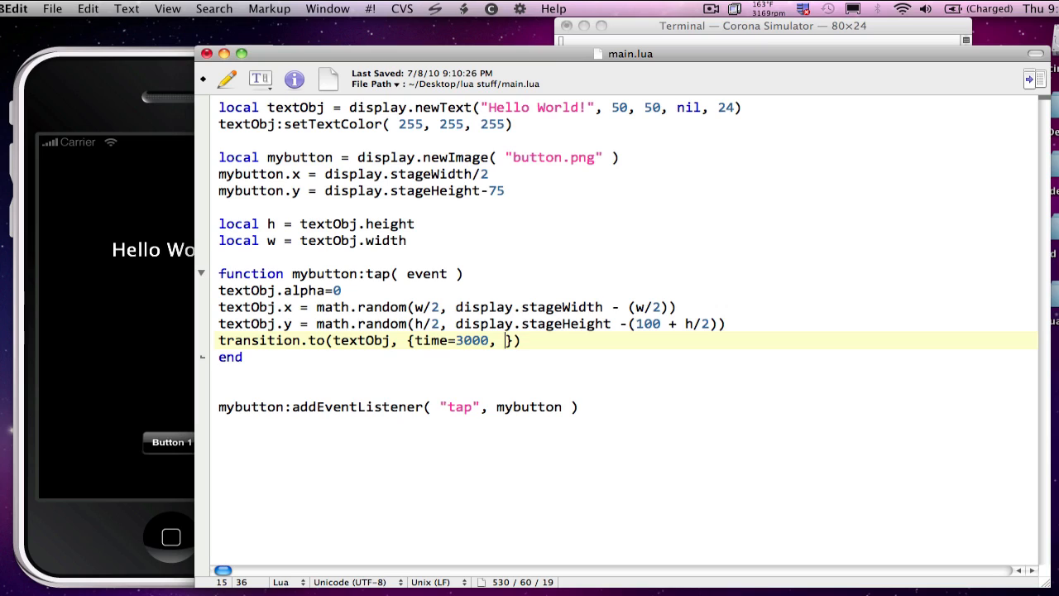
{"action": "type", "text": "alpha ="}
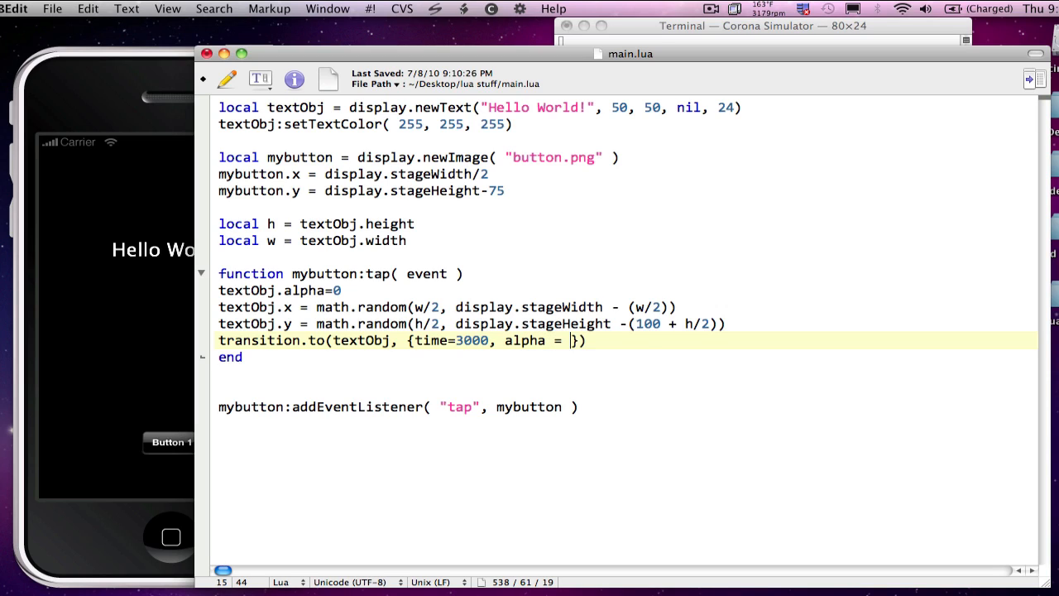
{"action": "type", "text": "1"}
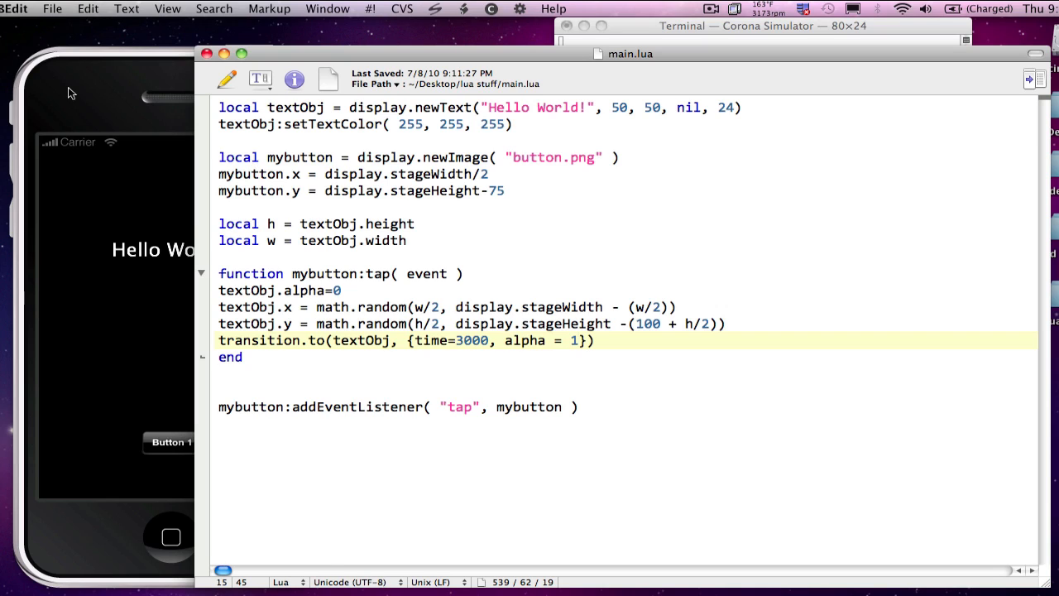
Relaunch the app via File > Relaunch and tap Button 1 twice to watch Hello World fade in elsewhere
{"action": "left_click", "coordinate": [119, 8]}
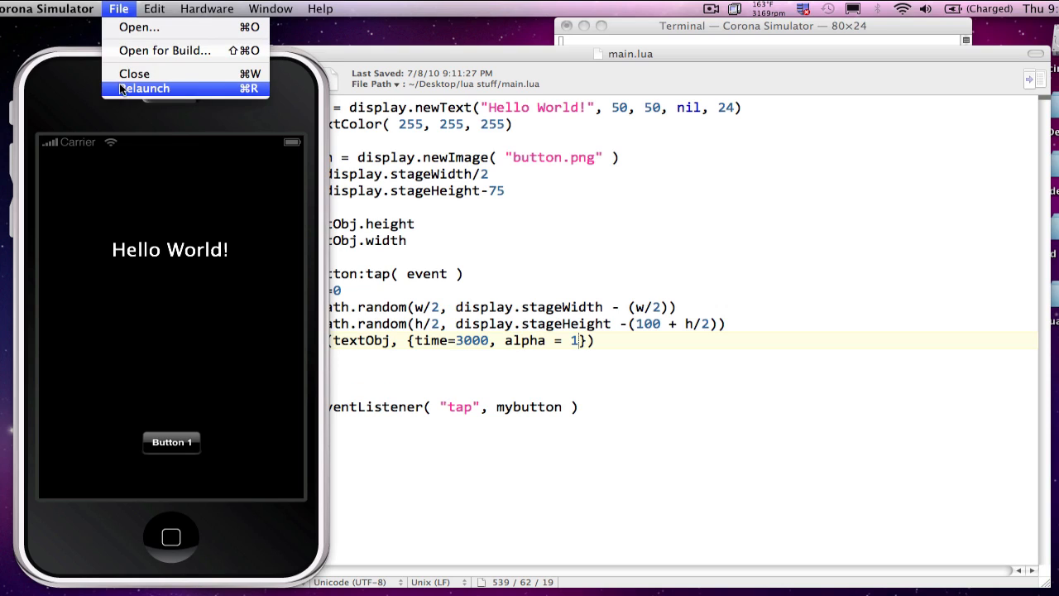
{"action": "left_click", "coordinate": [146, 87]}
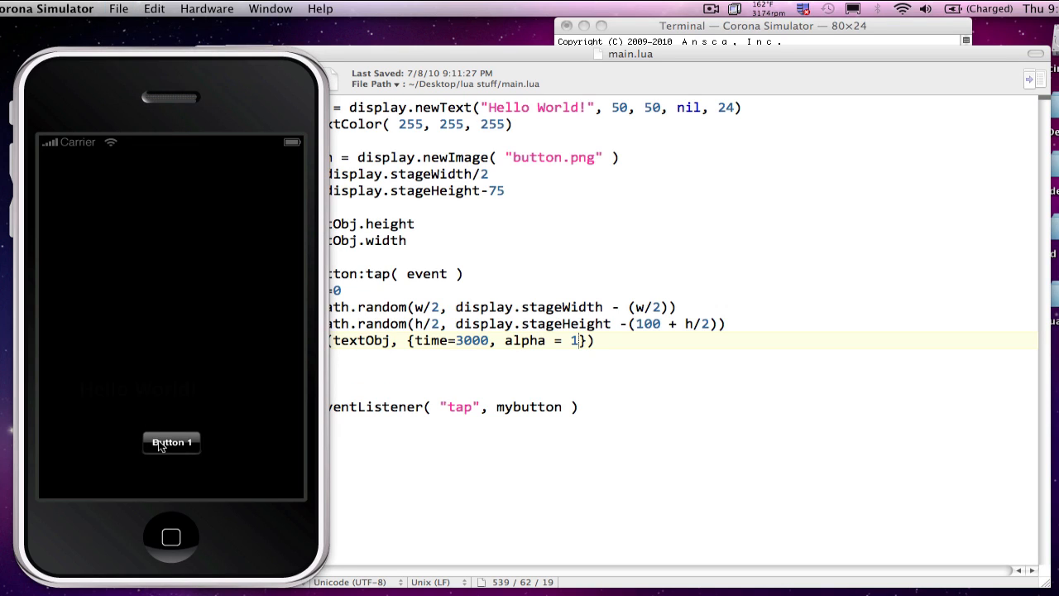
{"action": "left_click", "coordinate": [171, 442]}
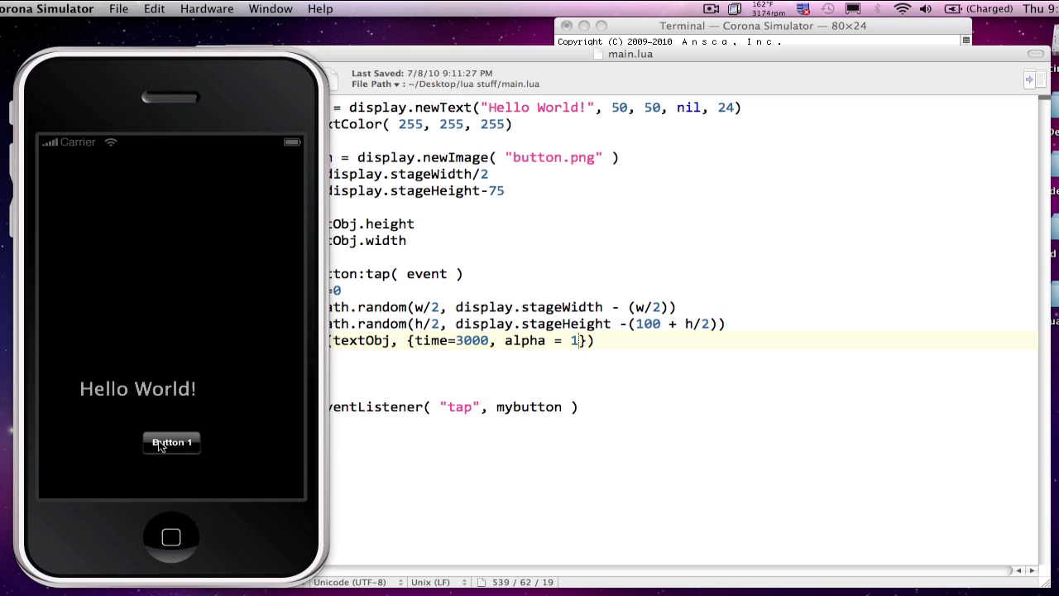
{"action": "left_click", "coordinate": [170, 442]}
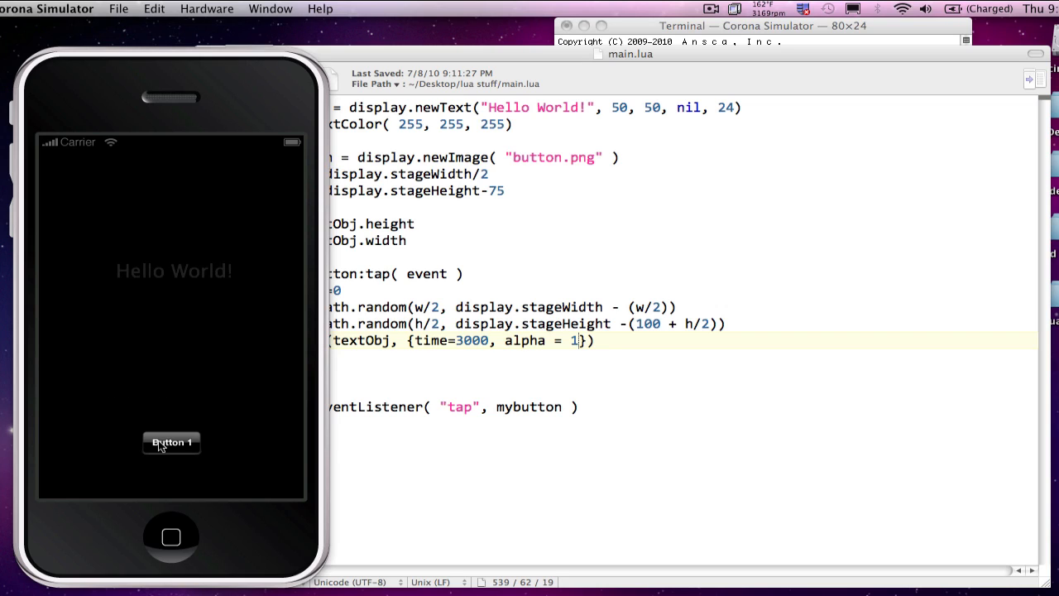